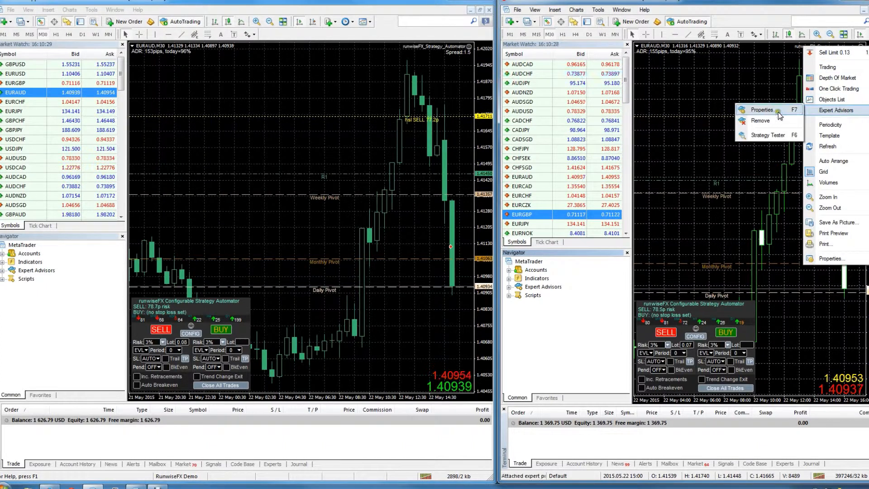
Step: Set the second chart's Strategy Automator multi-account mode to Slave
left_click(763, 109)
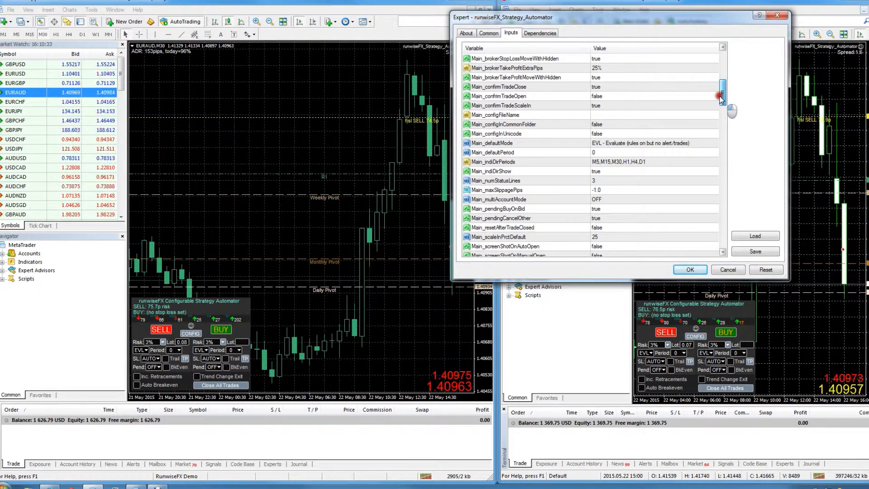
left_click(712, 199)
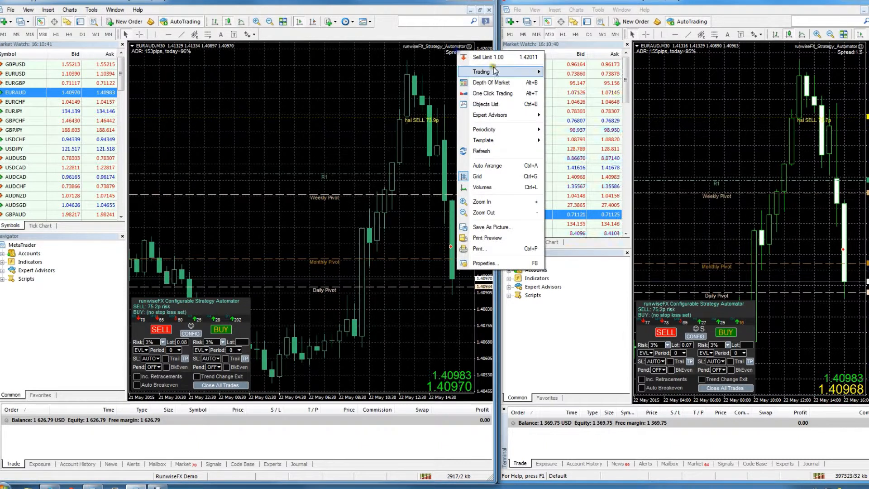
mouse_move(490, 115)
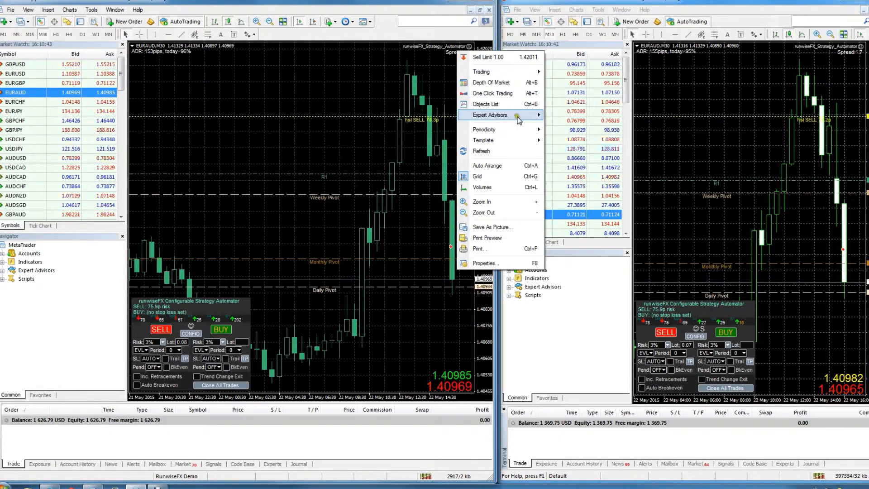
Step: Set Main_multiAccountMode to Master in the left chart's Strategy Automator inputs and apply
left_click(489, 114)
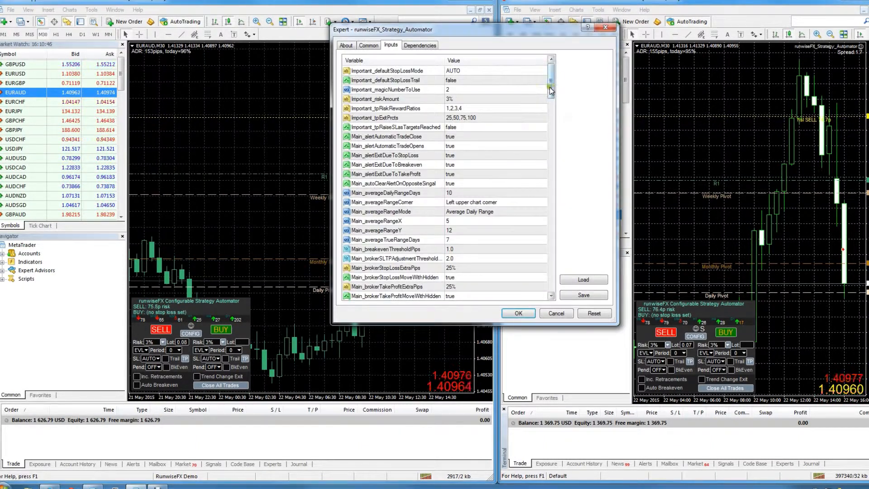
scroll("down", 3)
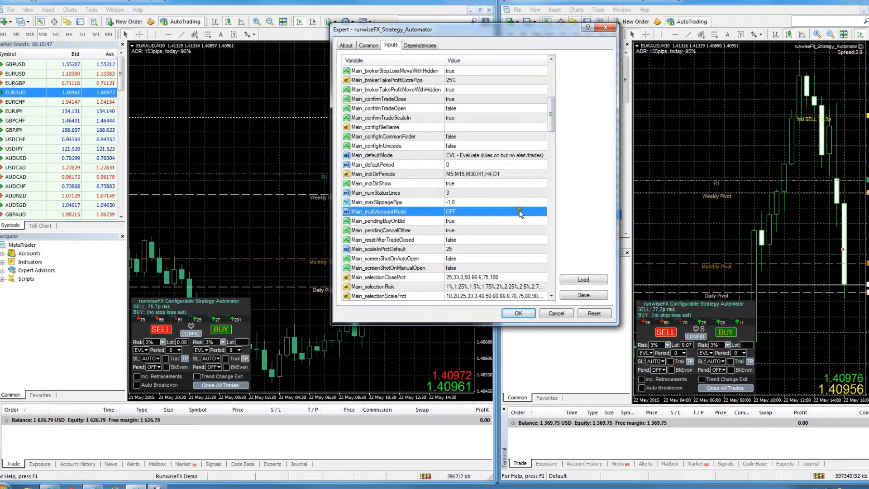
left_click(543, 212)
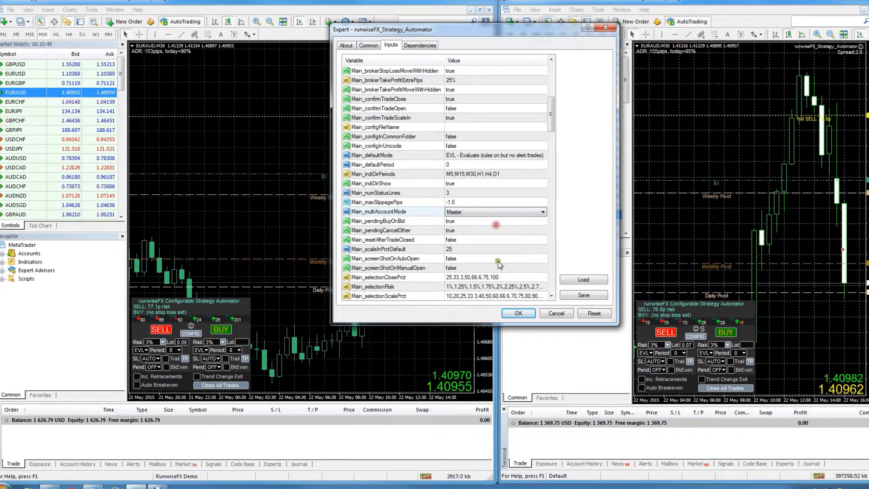
left_click(517, 313)
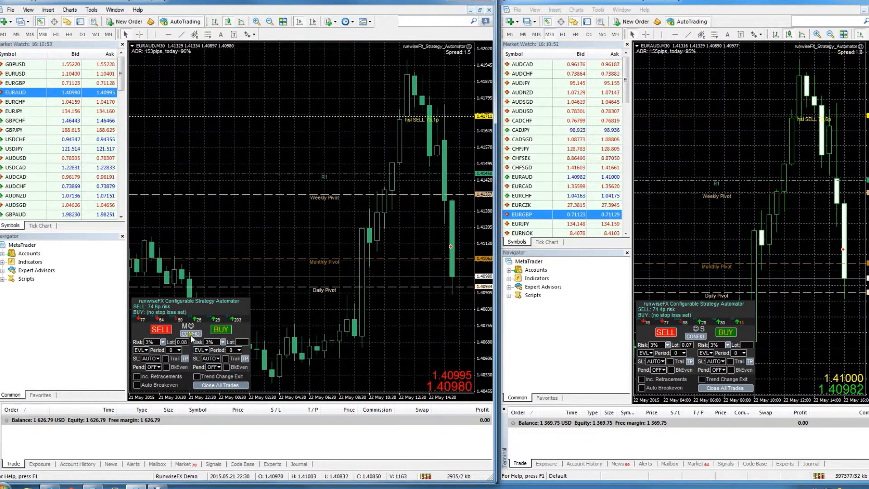
Step: Send a test message from the master panel and dismiss the slave's received-message window
left_click(191, 333)
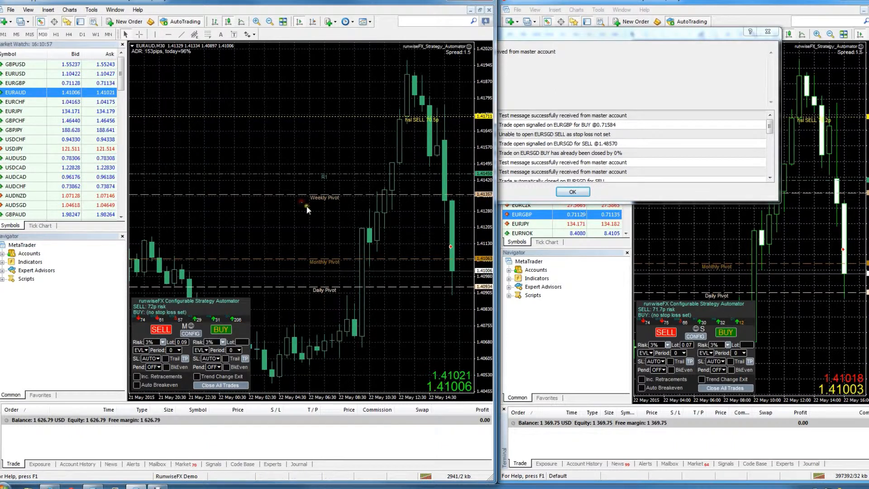
left_click(572, 191)
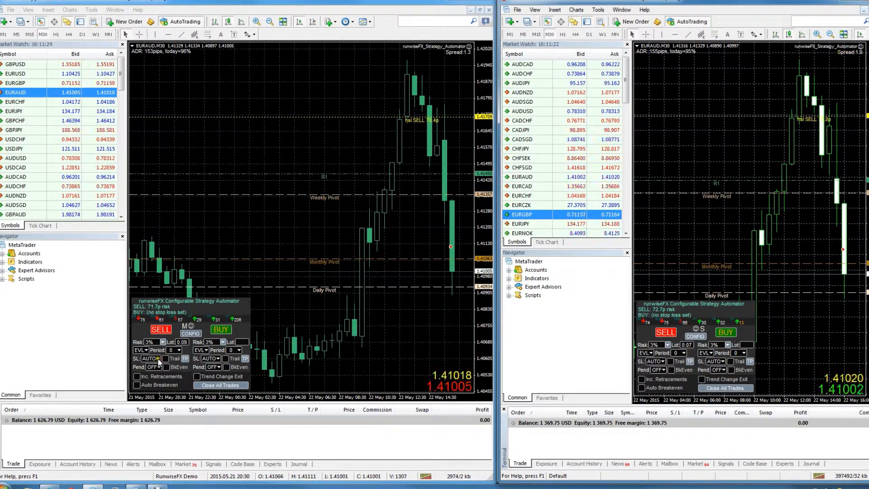
Step: Set the sell stop loss to MAN and open a 0.14-lot EURAUD sell trade
left_click(150, 358)
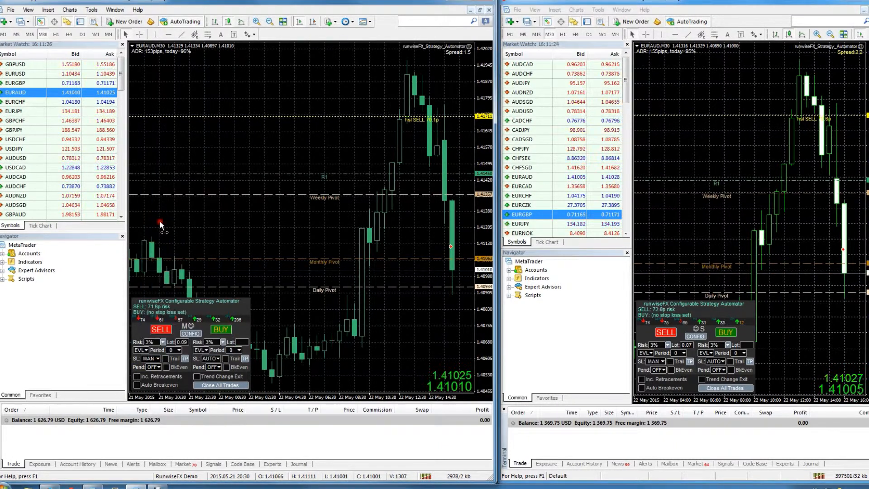
mouse_move(447, 122)
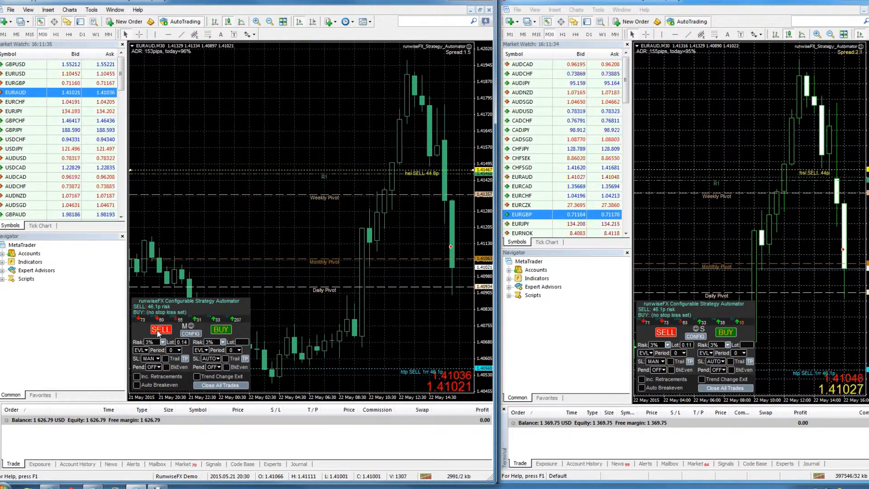
left_click(160, 328)
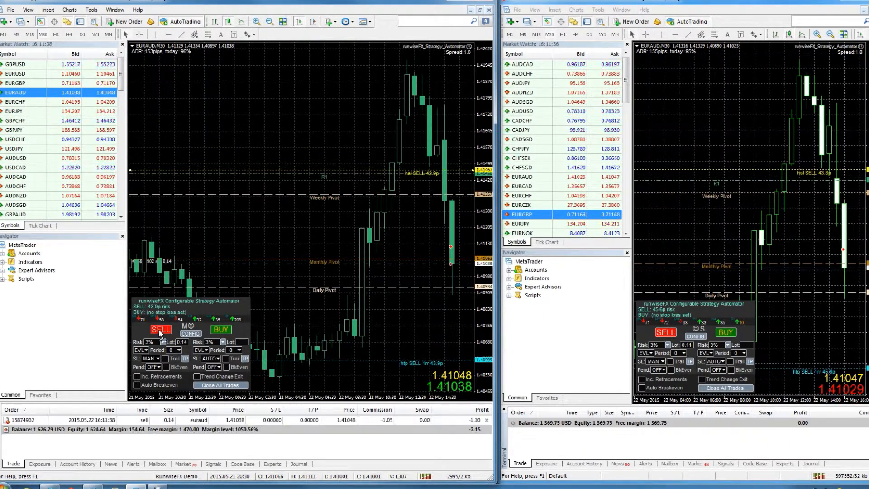